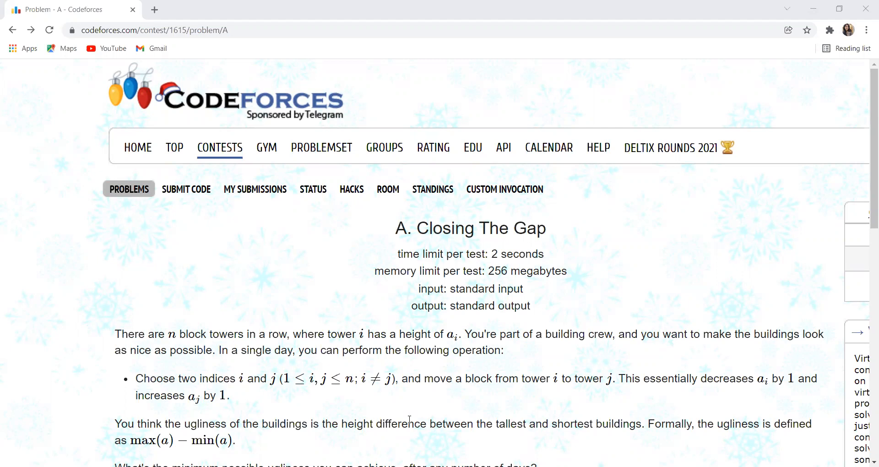
mouse_move(621, 285)
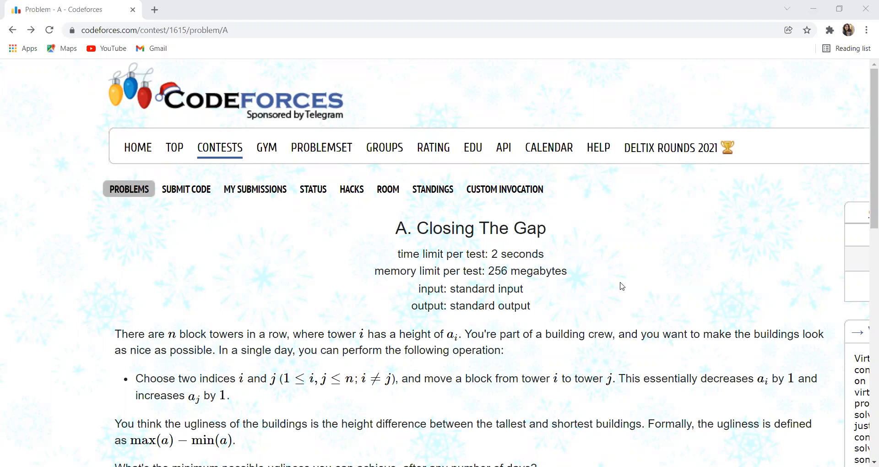
Scroll through the ugliness definition and Input/Output spec until the example input (10 10 10, 3 2 1 2) shows
scroll(down, 3)
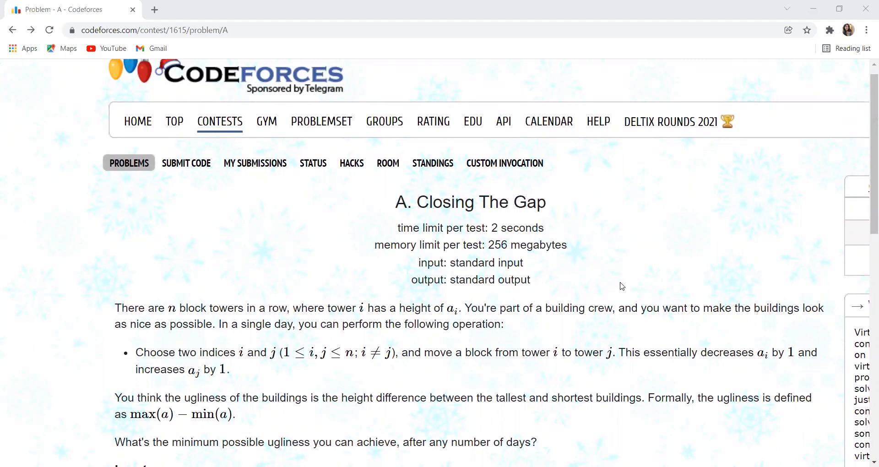
scroll(down, 3)
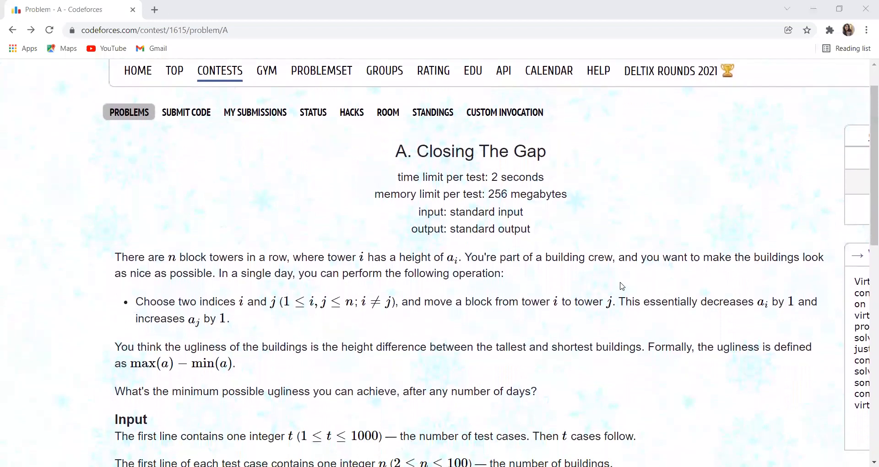
scroll(down, 3)
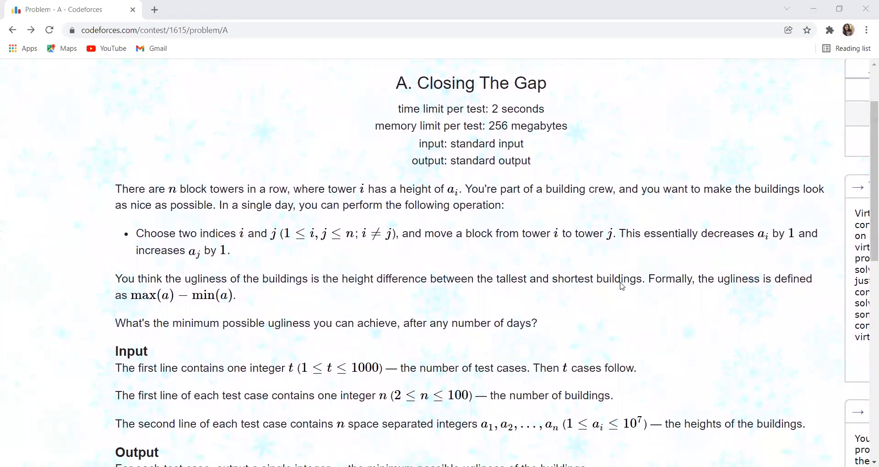
scroll(down, 3)
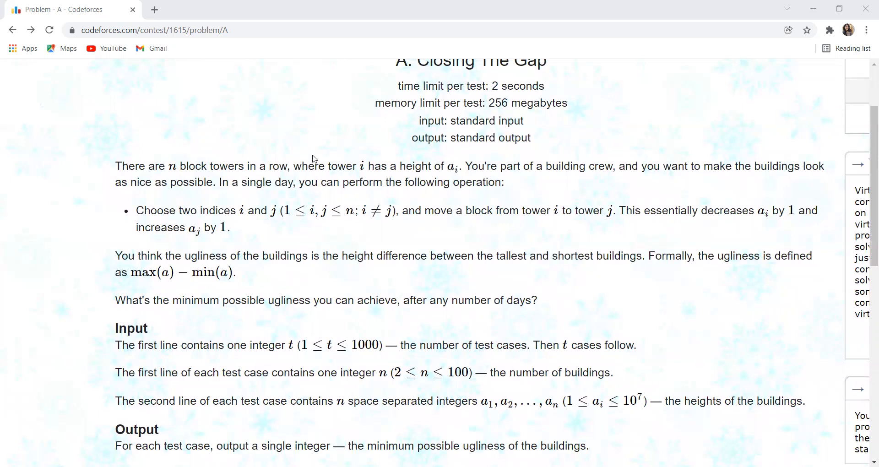
scroll(down, 3)
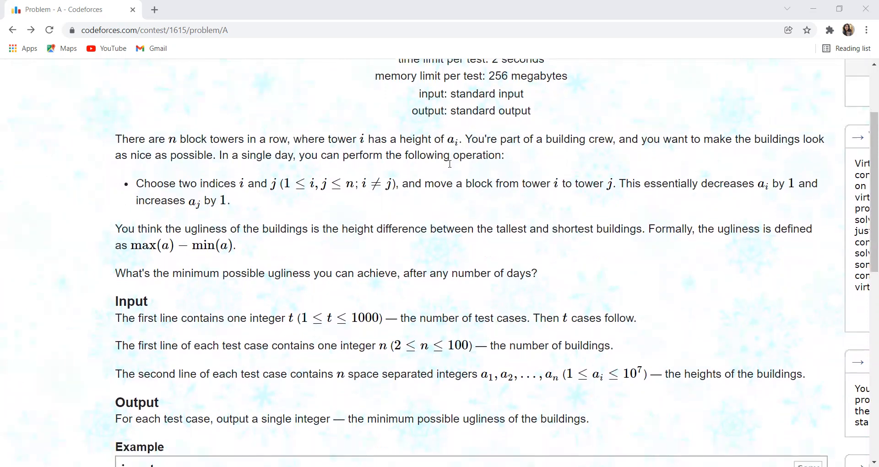
scroll(down, 3)
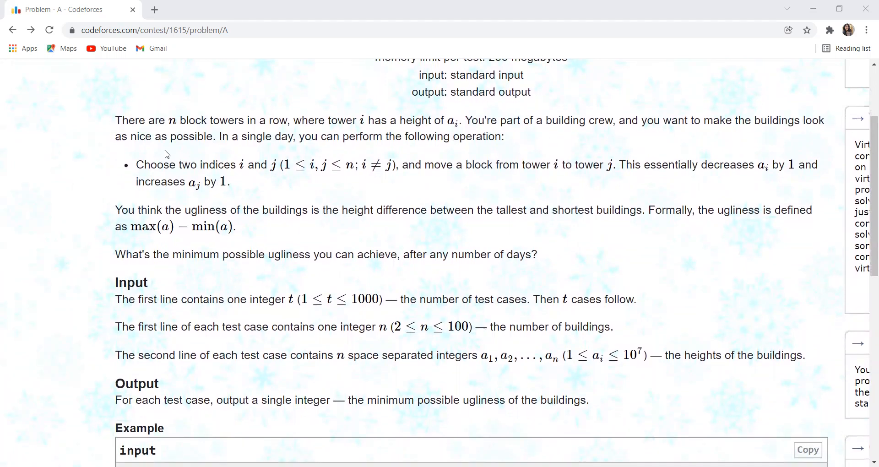
scroll(down, 3)
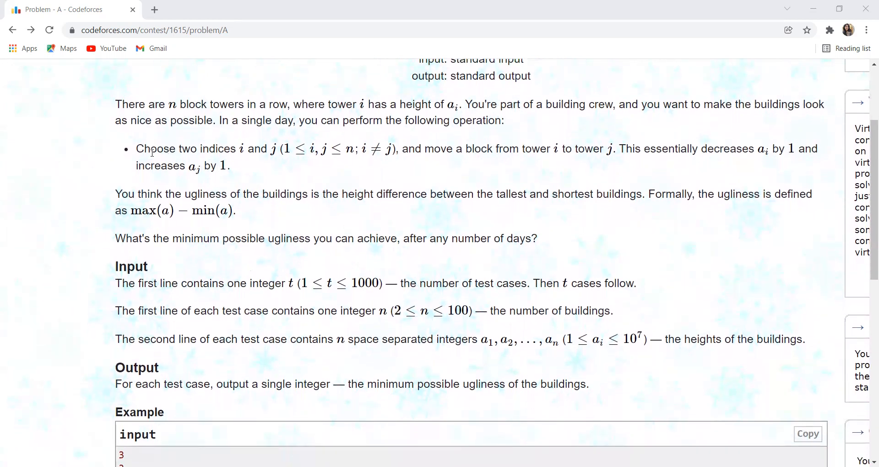
mouse_move(455, 159)
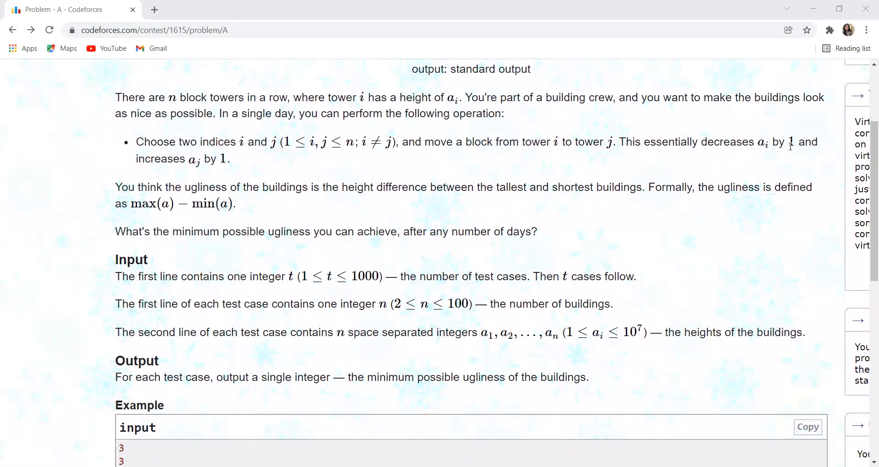
mouse_move(134, 168)
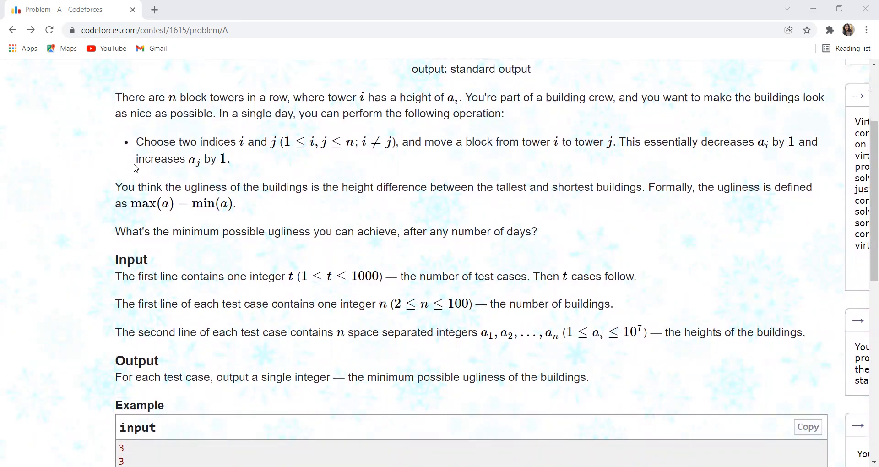
mouse_move(238, 157)
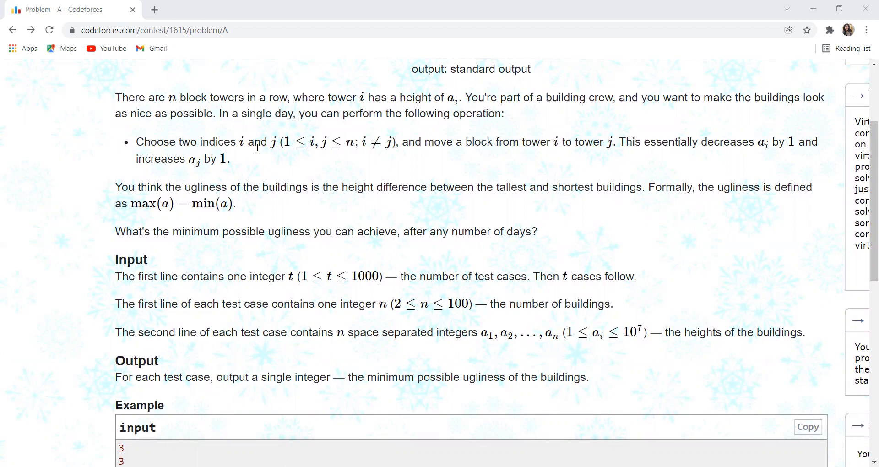
mouse_move(459, 147)
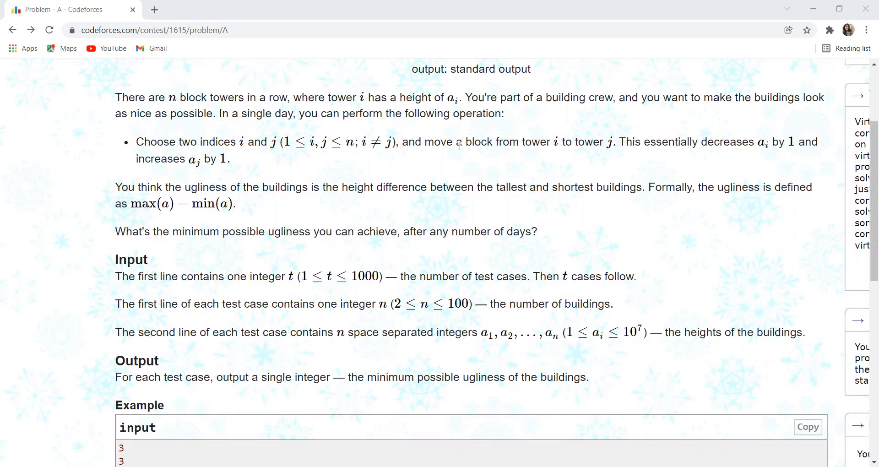
mouse_move(522, 145)
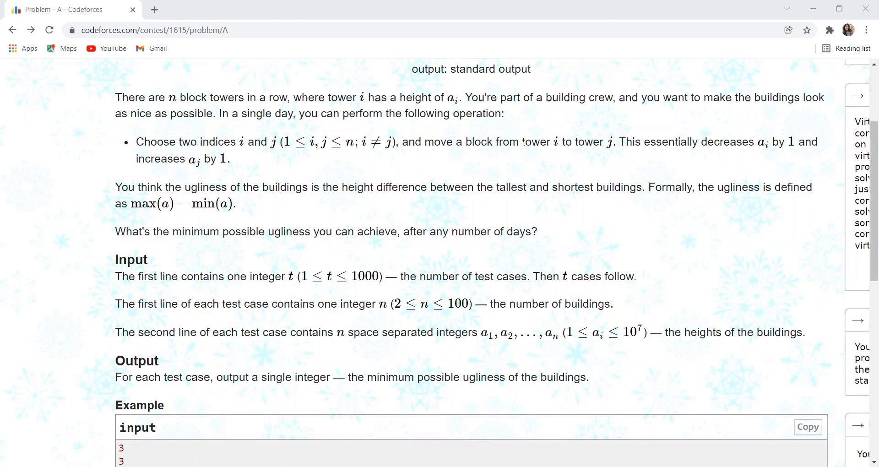
mouse_move(752, 135)
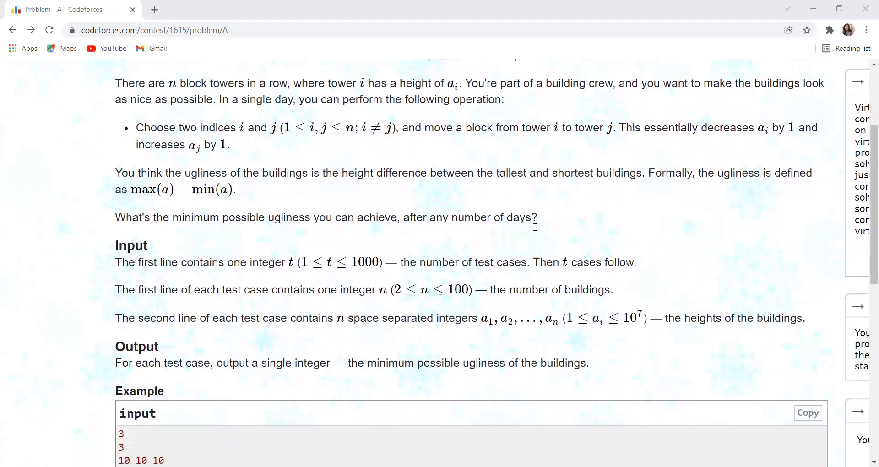
scroll(down, 3)
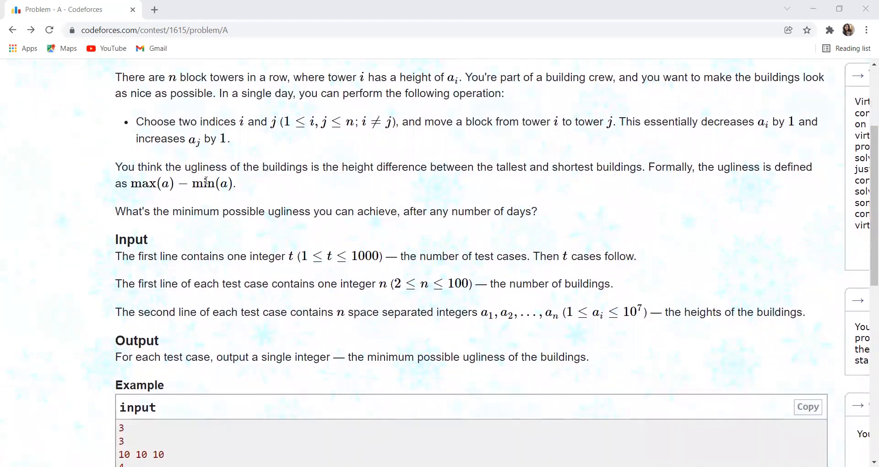
mouse_move(452, 173)
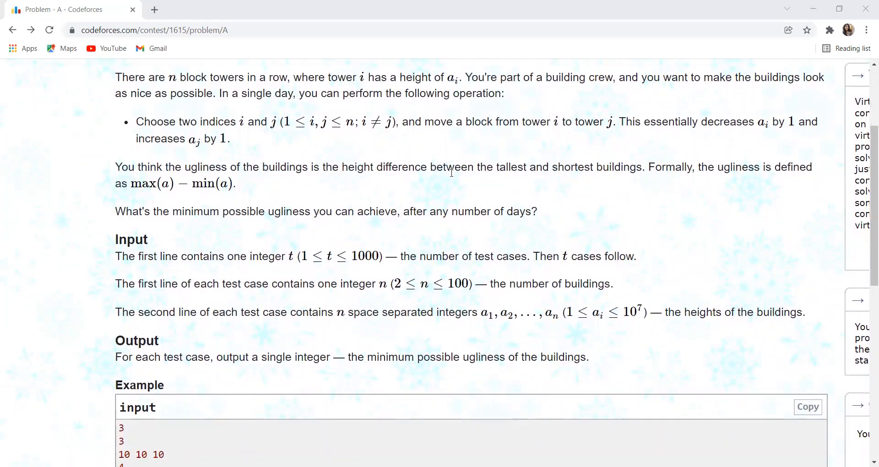
mouse_move(517, 180)
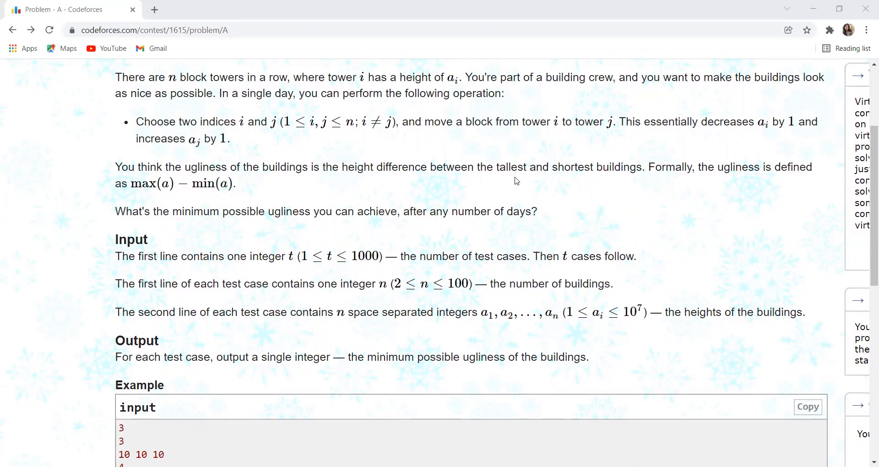
mouse_move(215, 197)
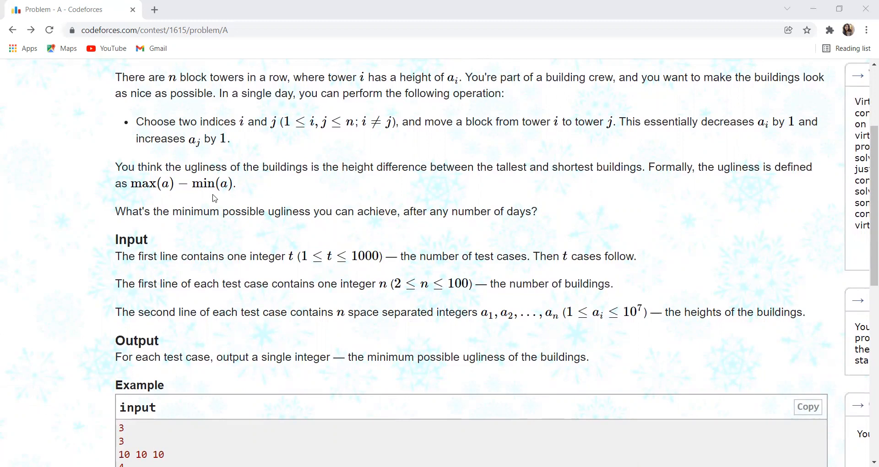
mouse_move(494, 189)
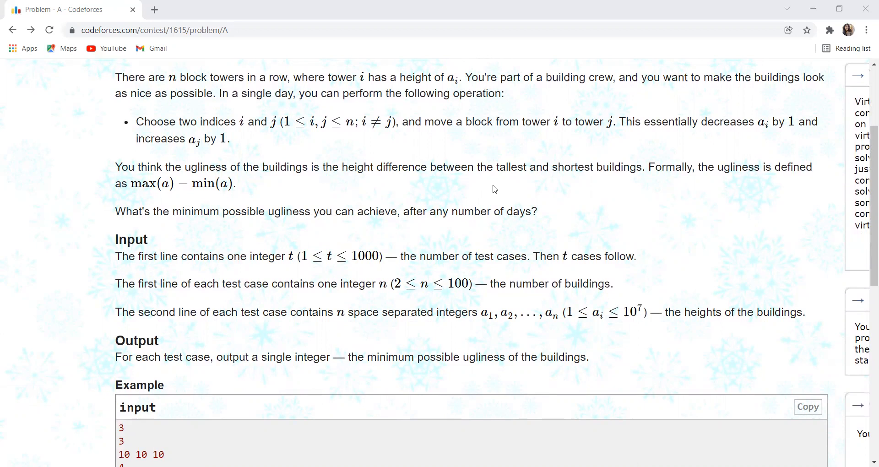
mouse_move(120, 169)
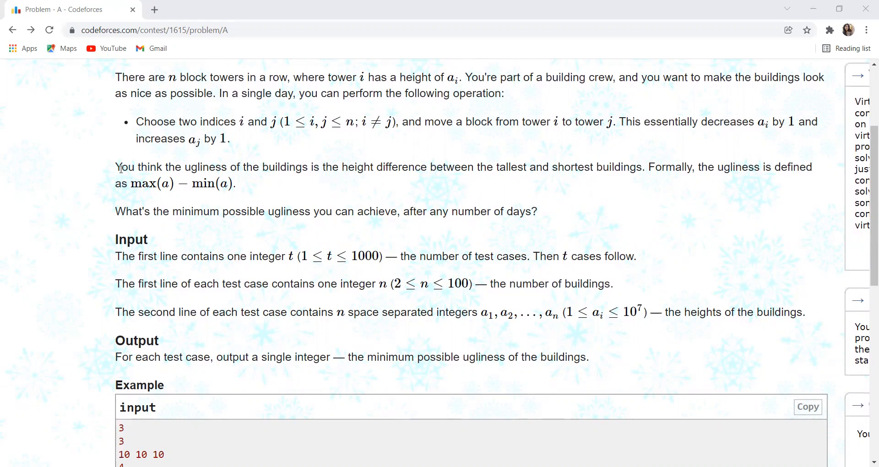
mouse_move(516, 191)
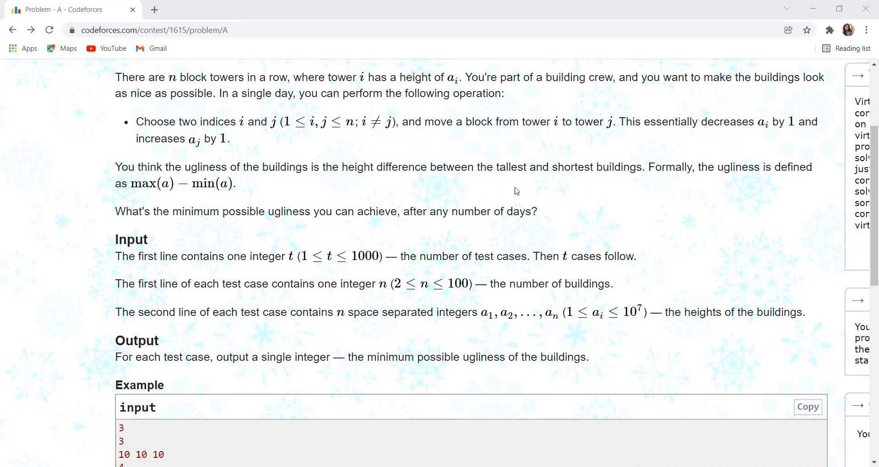
scroll(down, 3)
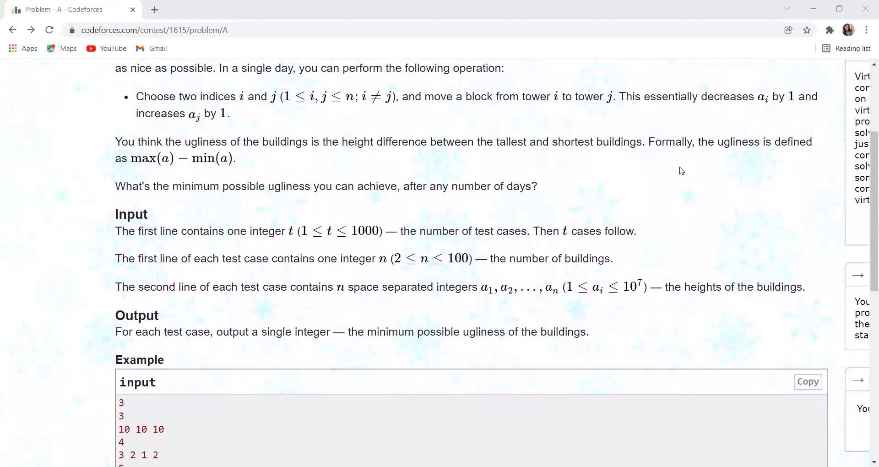
mouse_move(175, 179)
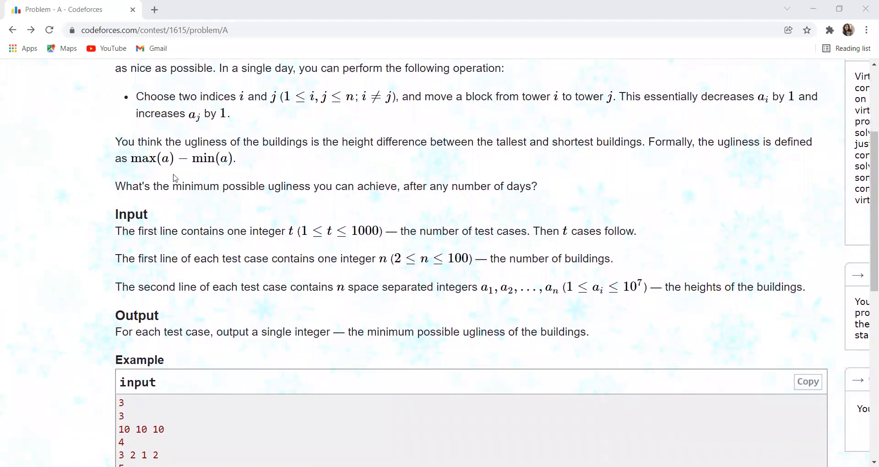
scroll(down, 3)
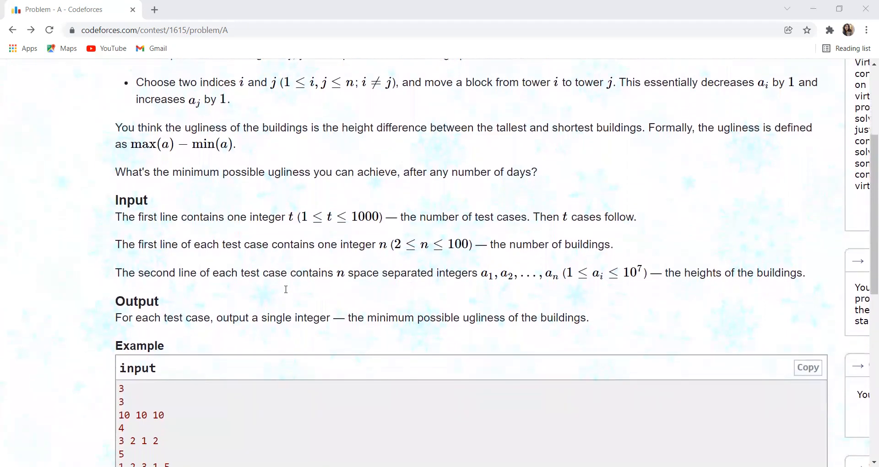
mouse_move(225, 227)
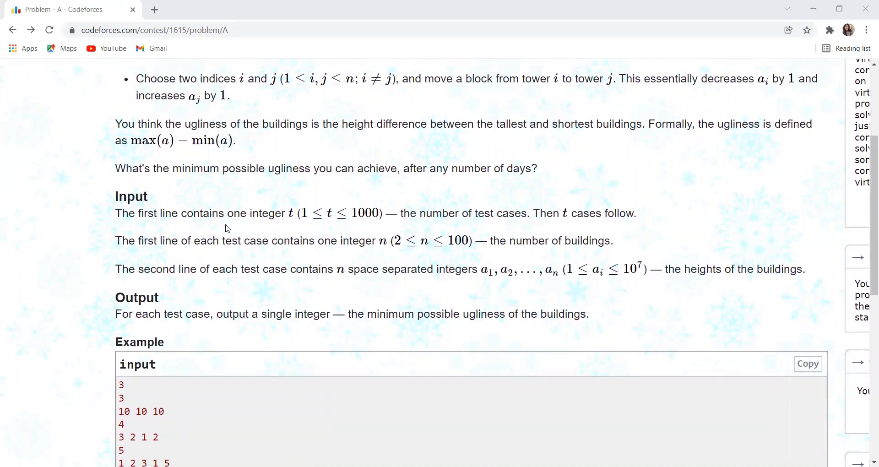
Scroll past the example input/output boxes to the Note, showing the third test reaching ugliness 1
scroll(down, 3)
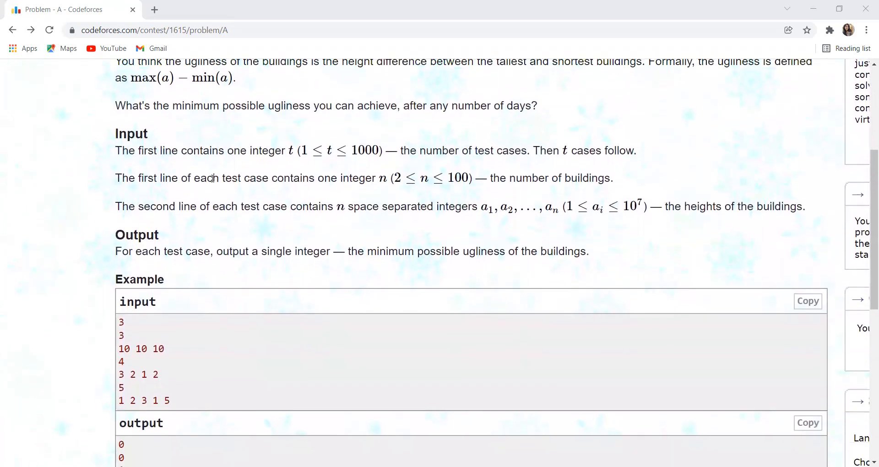
scroll(up, 3)
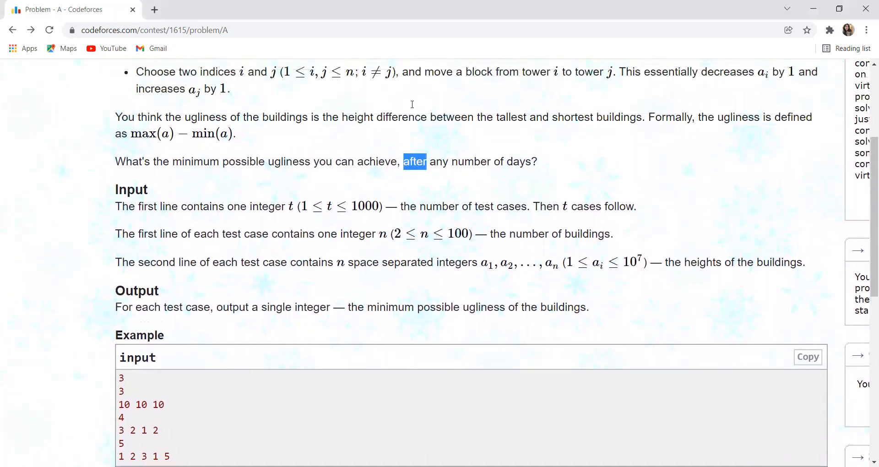
scroll(up, 3)
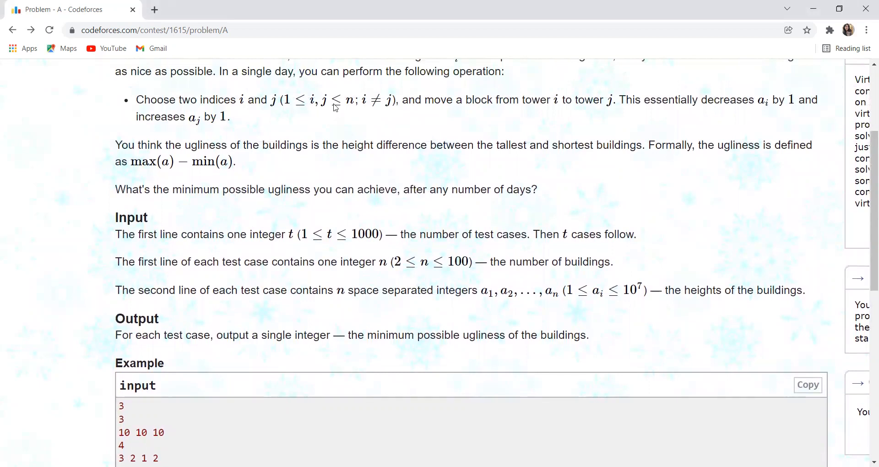
scroll(down, 3)
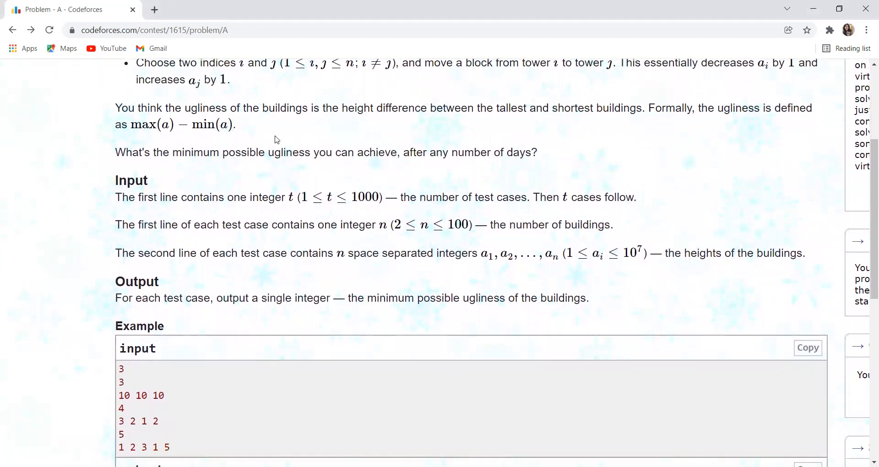
scroll(down, 3)
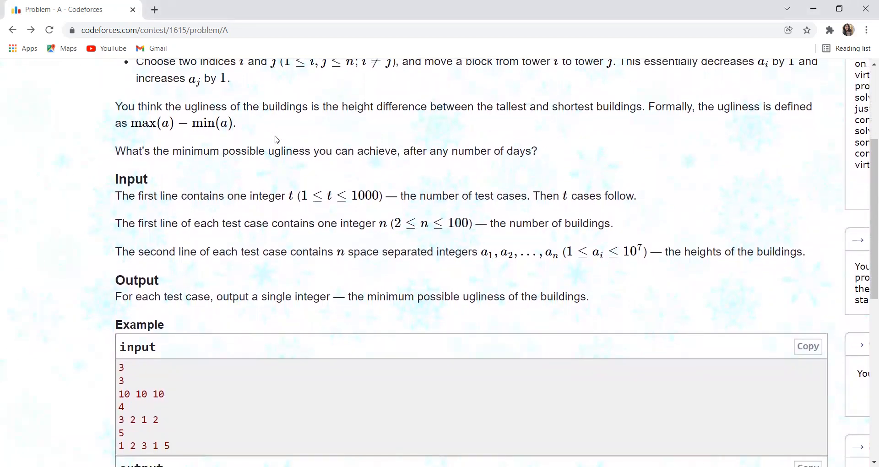
mouse_move(295, 159)
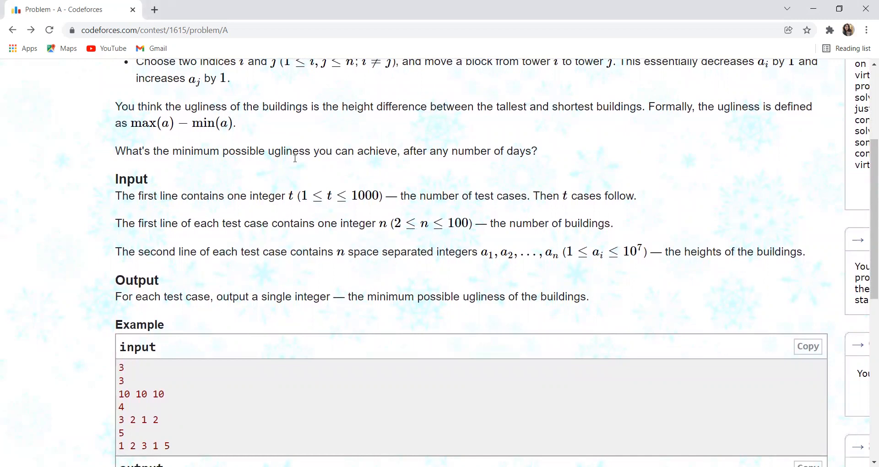
mouse_move(323, 163)
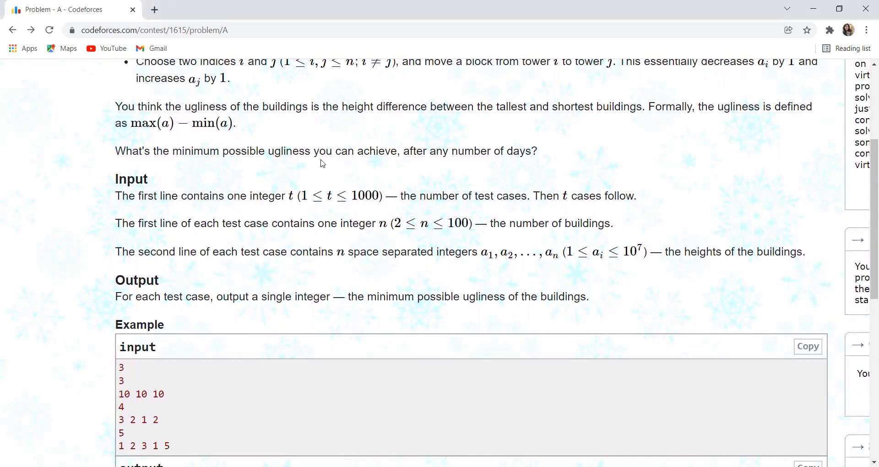
scroll(down, 3)
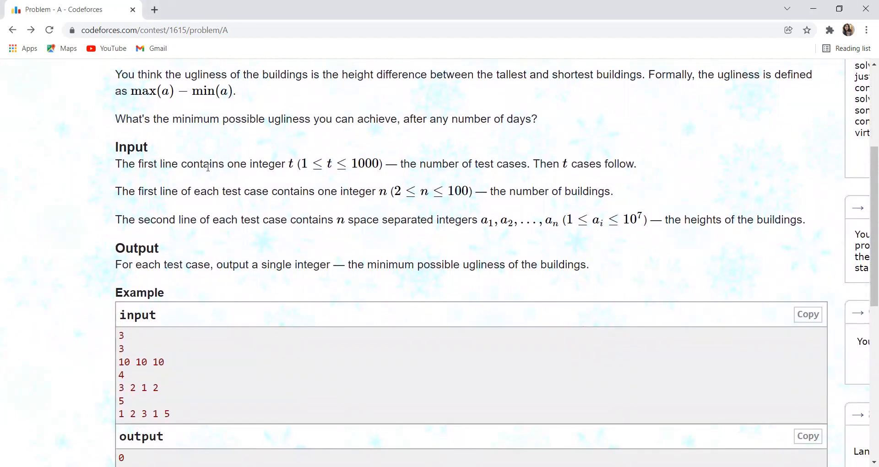
scroll(down, 3)
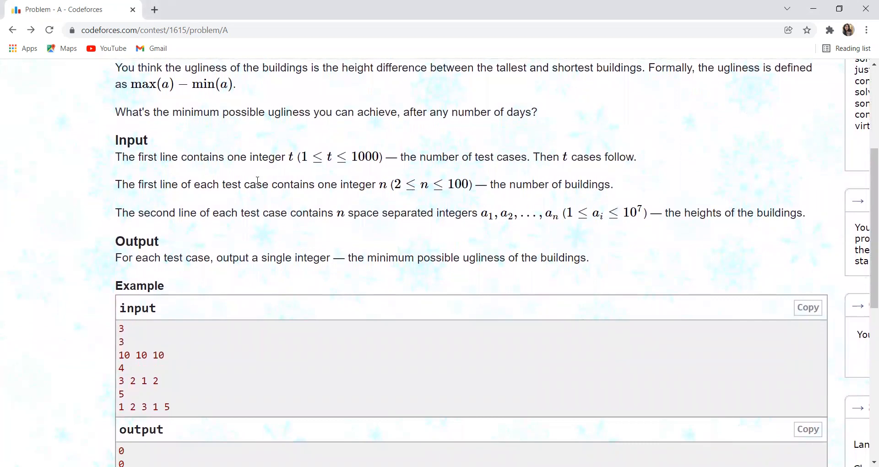
scroll(down, 3)
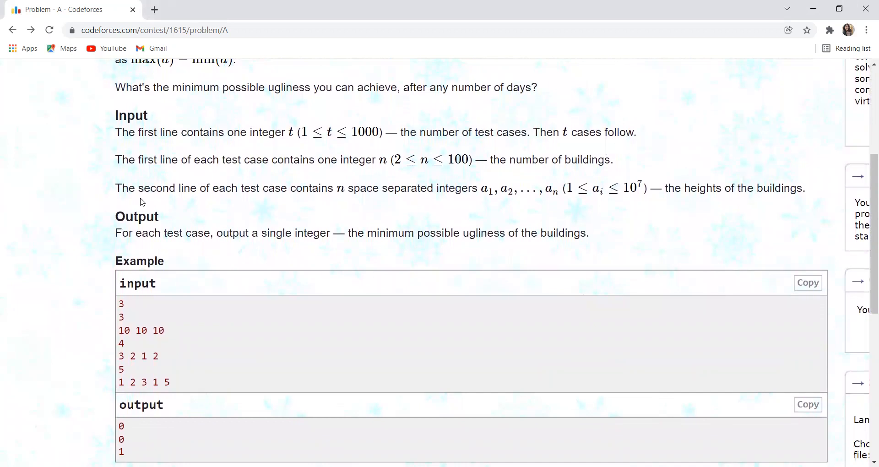
mouse_move(335, 188)
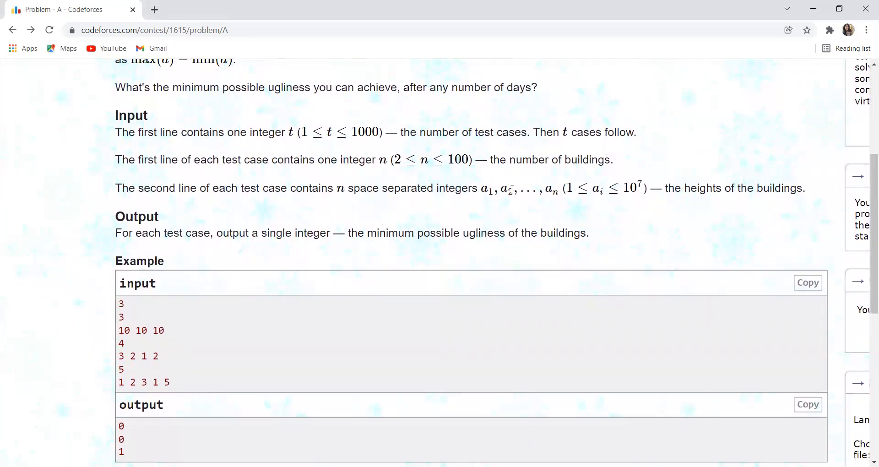
scroll(down, 3)
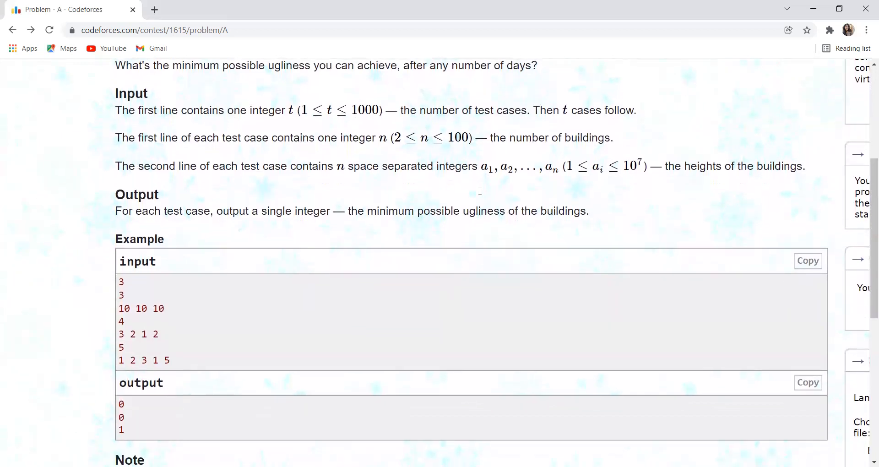
scroll(down, 3)
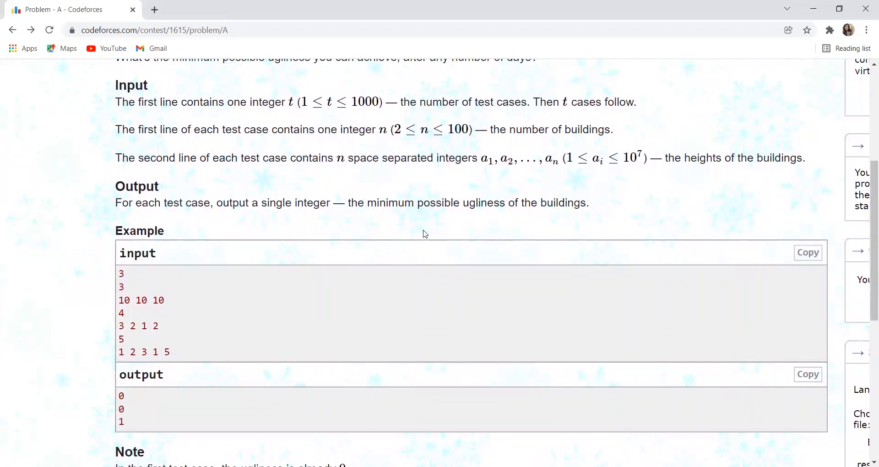
scroll(down, 3)
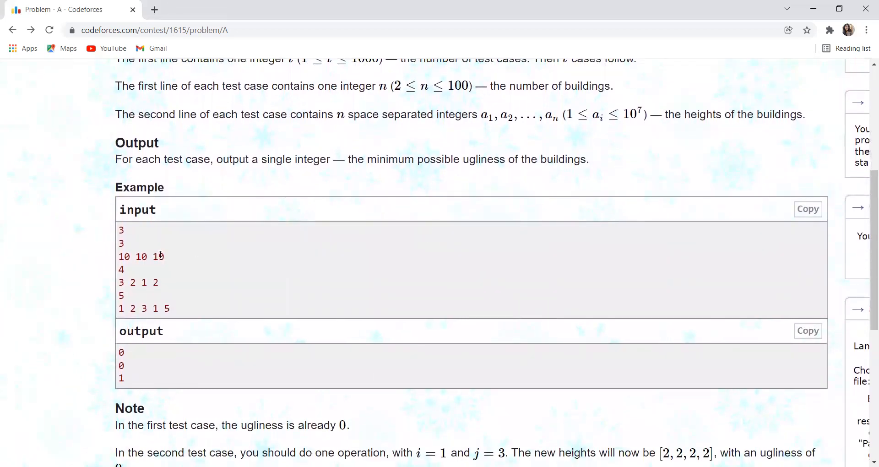
scroll(down, 3)
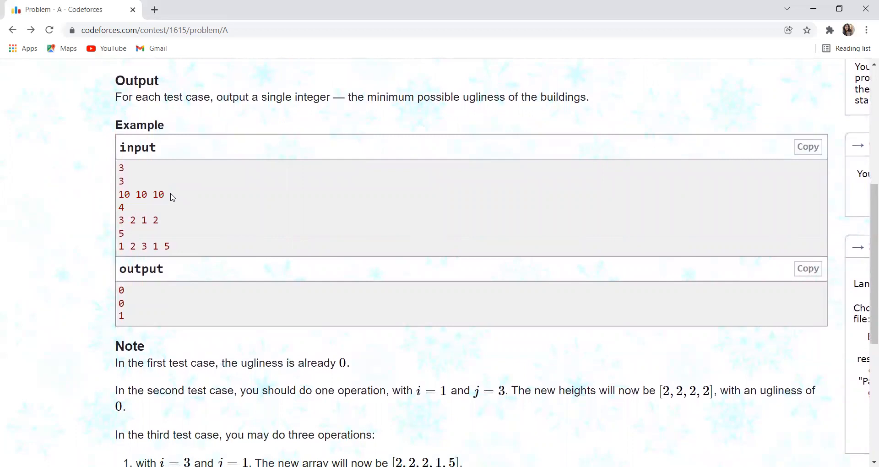
mouse_move(119, 292)
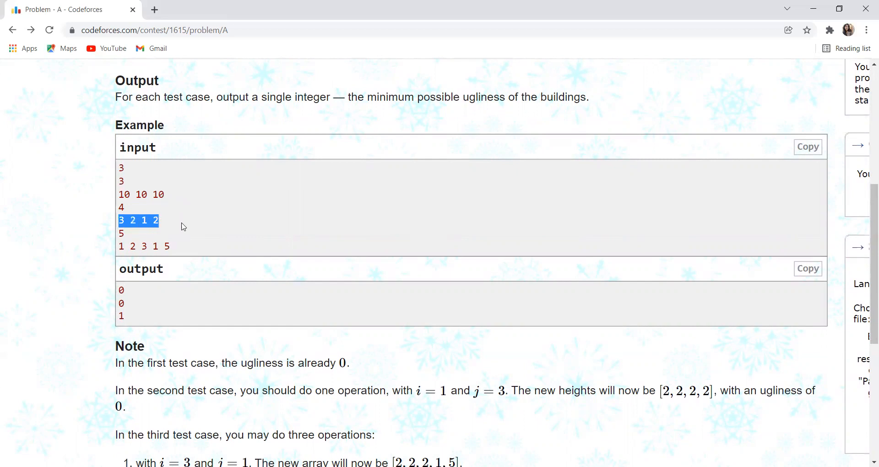
scroll(down, 3)
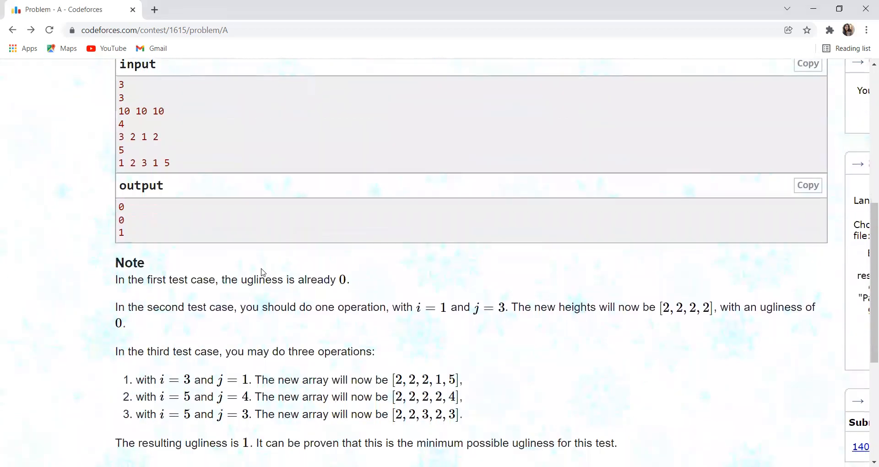
scroll(down, 3)
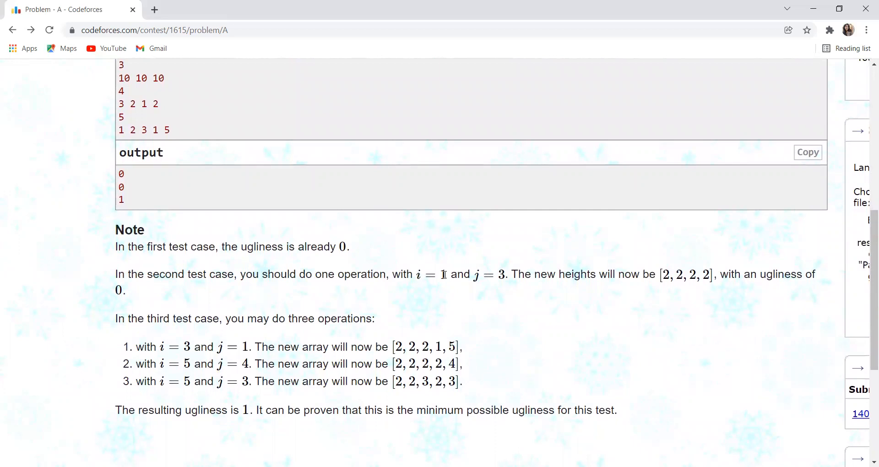
scroll(up, 3)
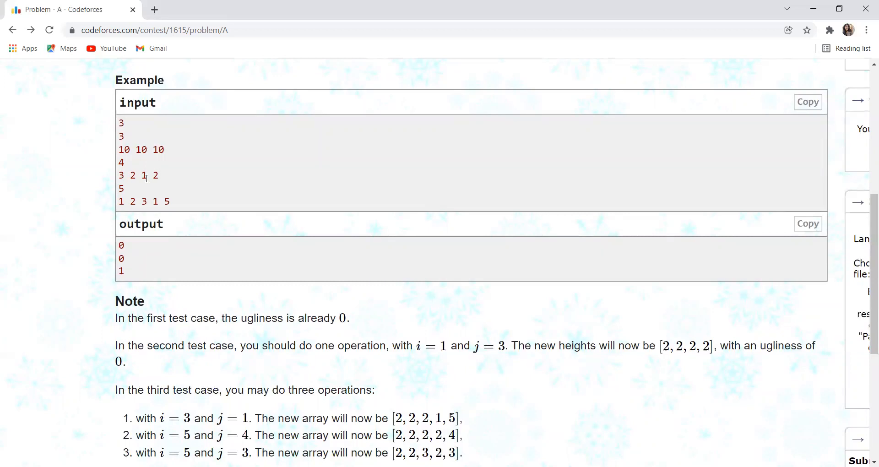
mouse_move(129, 197)
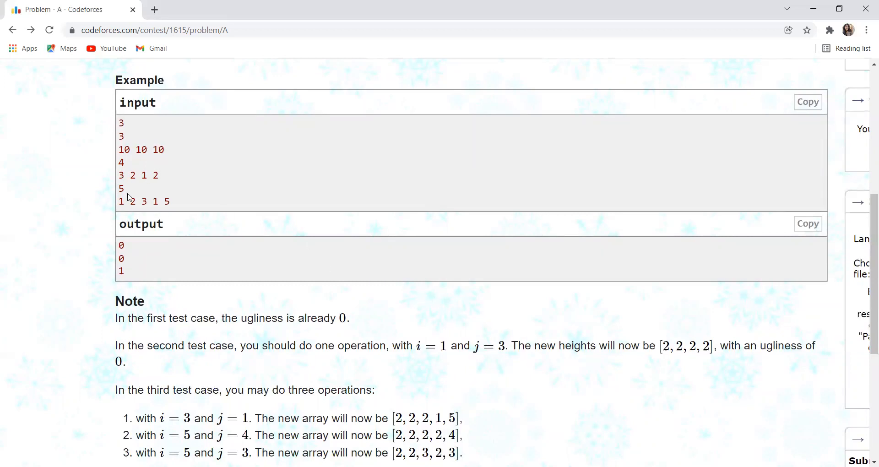
double_click(143, 175)
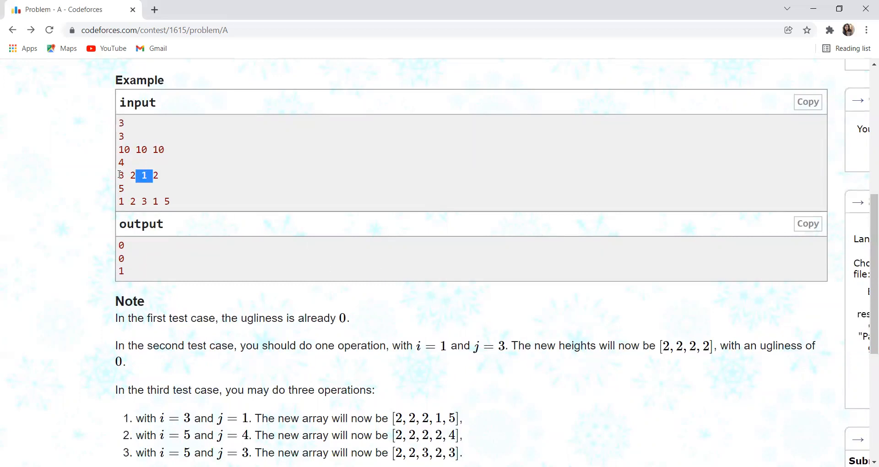
click(224, 249)
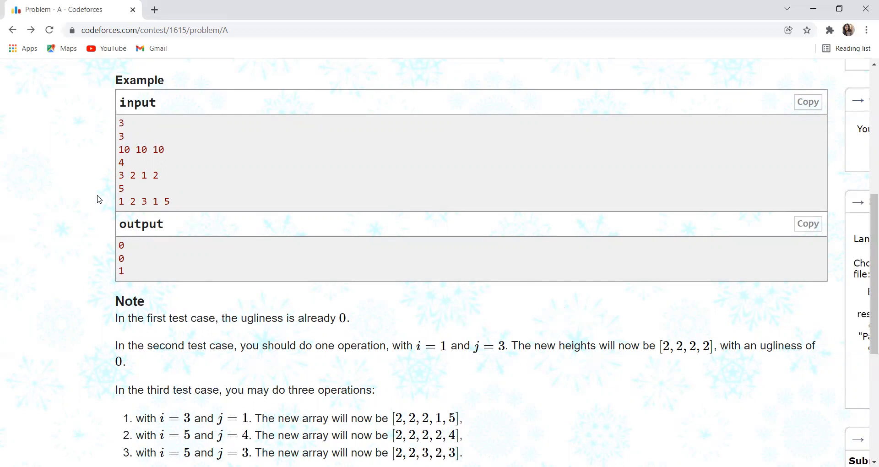
mouse_move(159, 204)
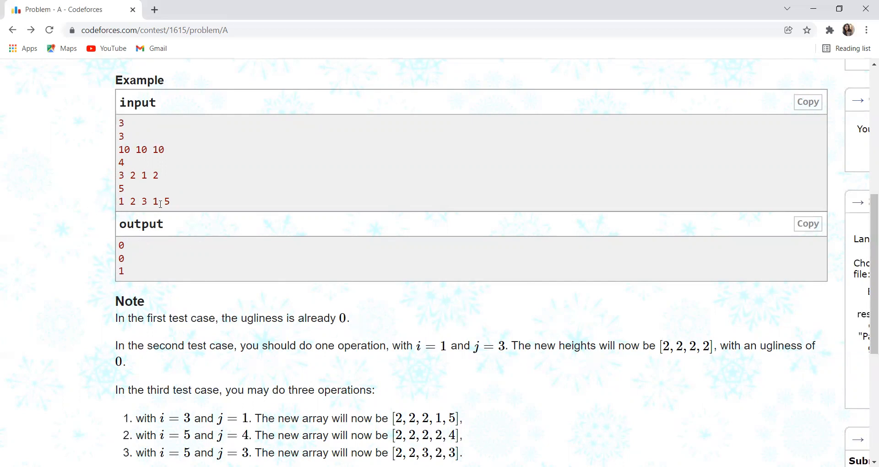
scroll(down, 3)
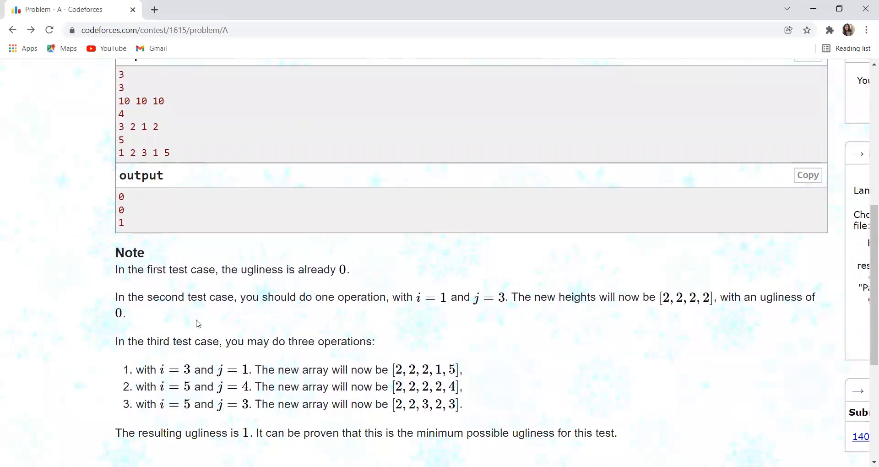
scroll(up, 3)
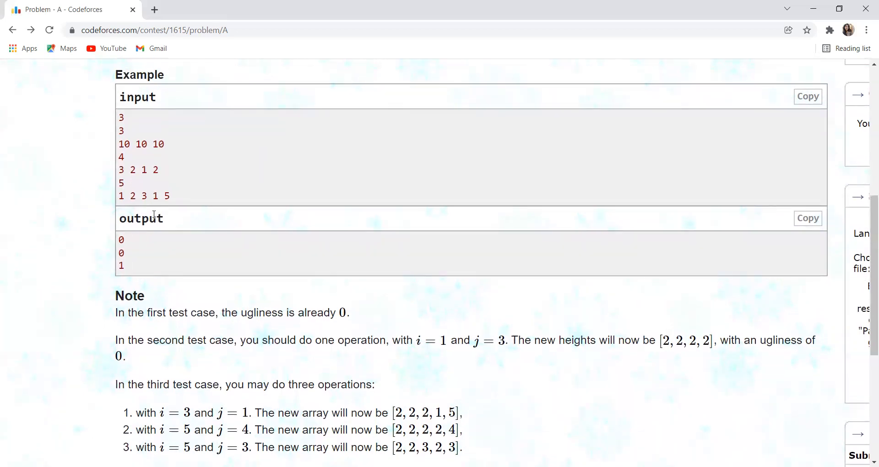
mouse_move(160, 309)
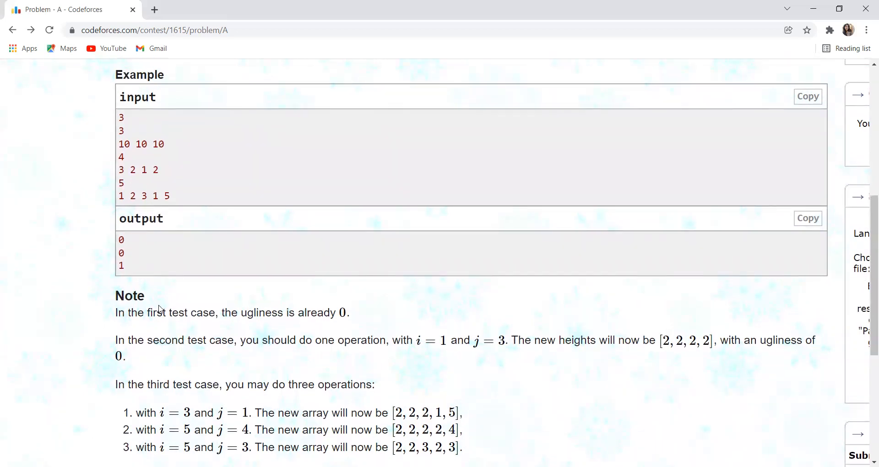
mouse_move(124, 283)
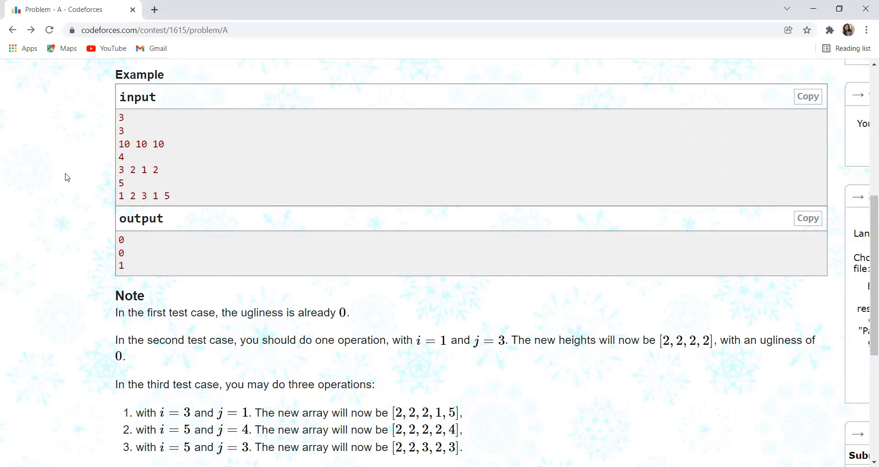
double_click(124, 145)
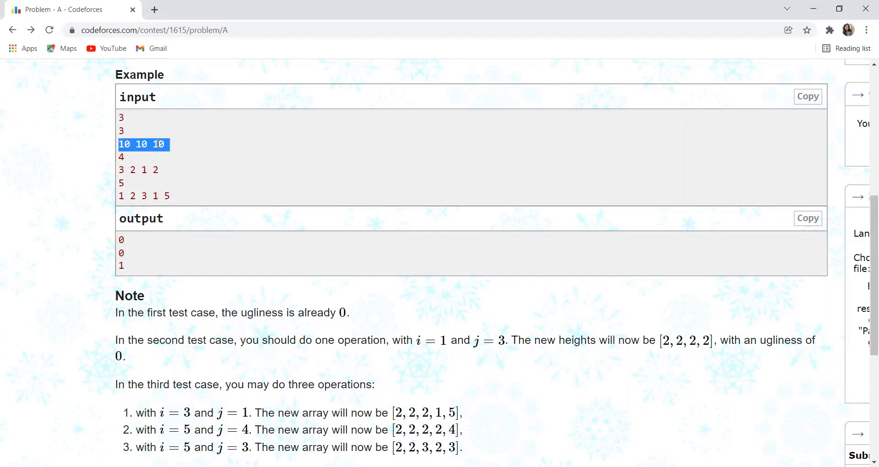
click(166, 144)
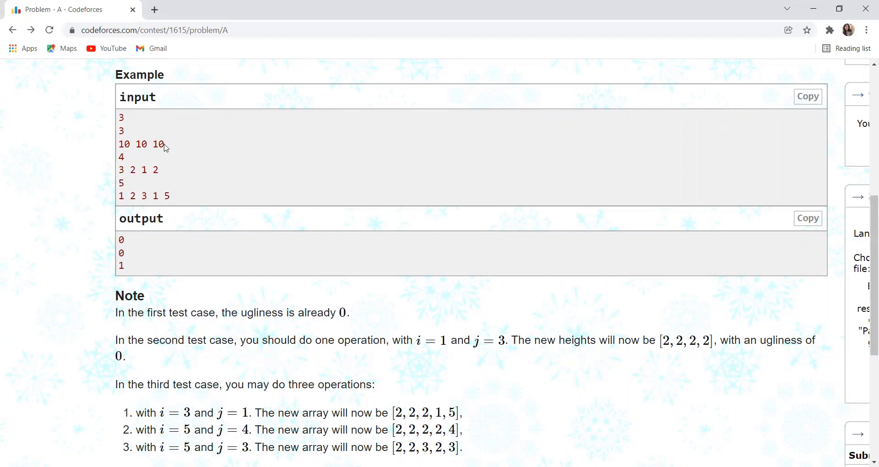
mouse_move(133, 251)
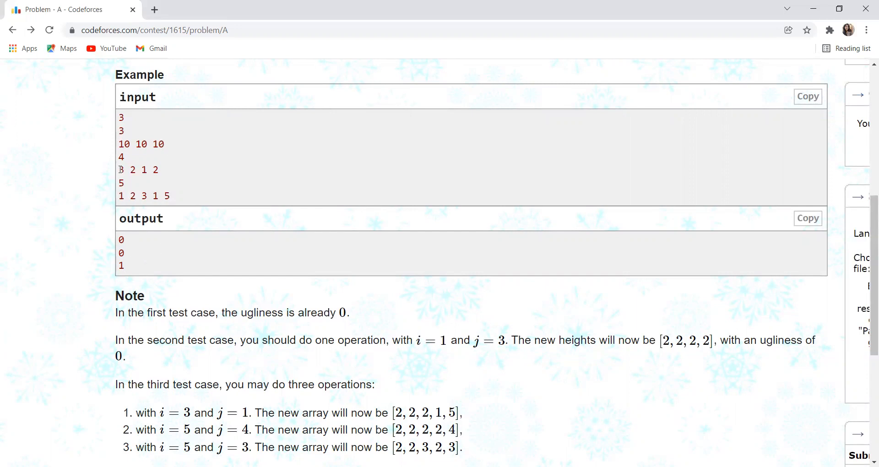
double_click(120, 169)
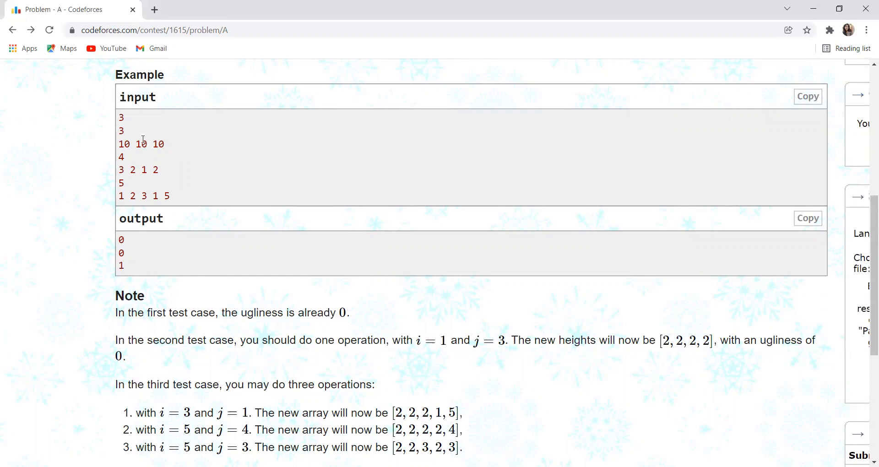
mouse_move(181, 167)
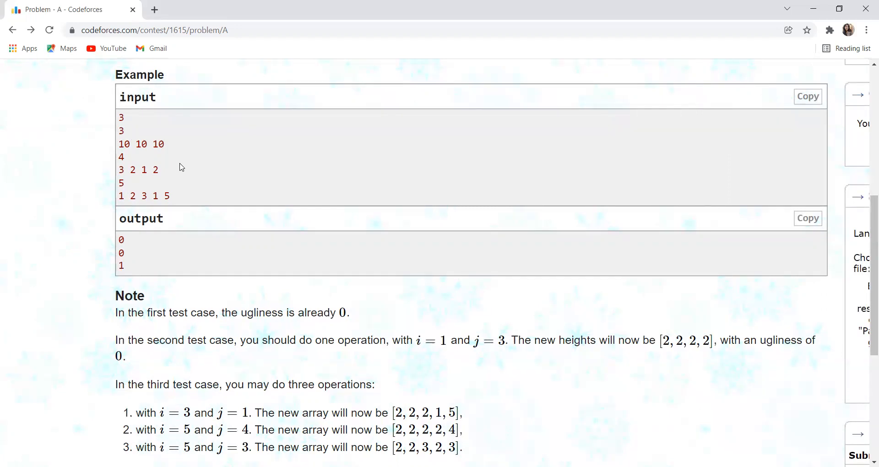
mouse_move(120, 238)
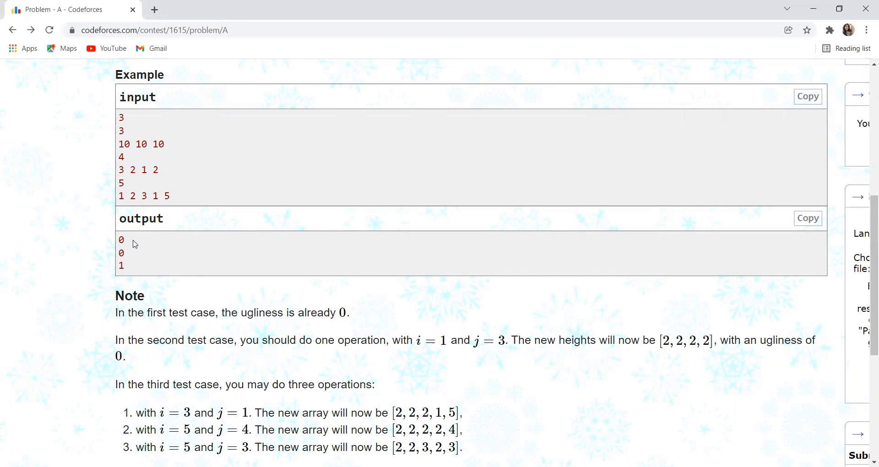
mouse_move(207, 212)
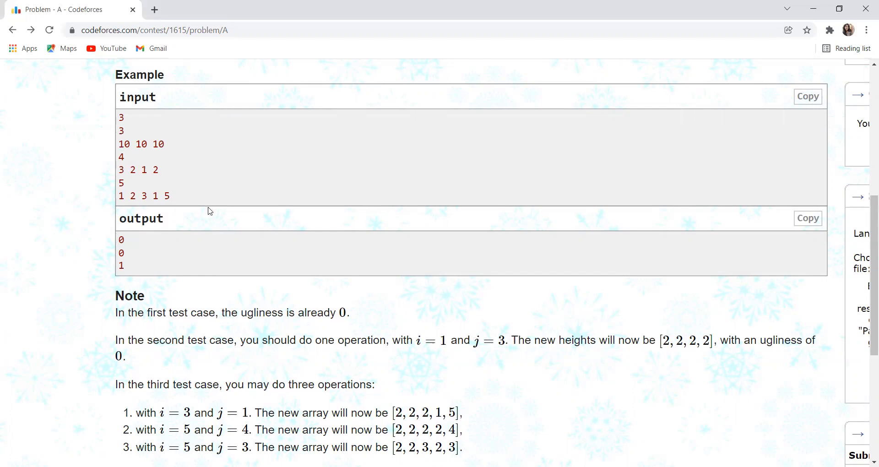
mouse_move(267, 331)
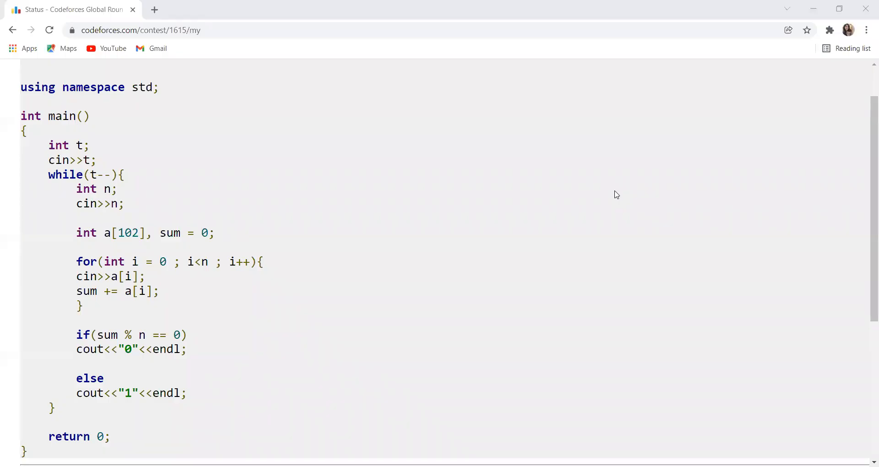
mouse_move(140, 207)
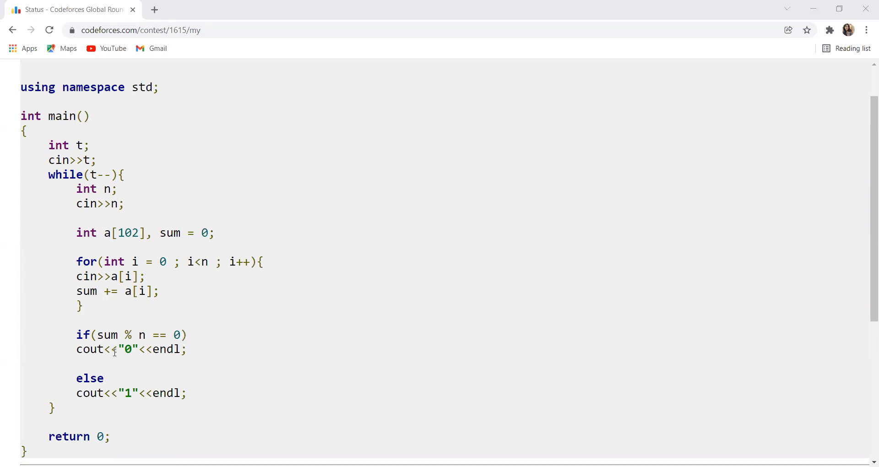
mouse_move(112, 429)
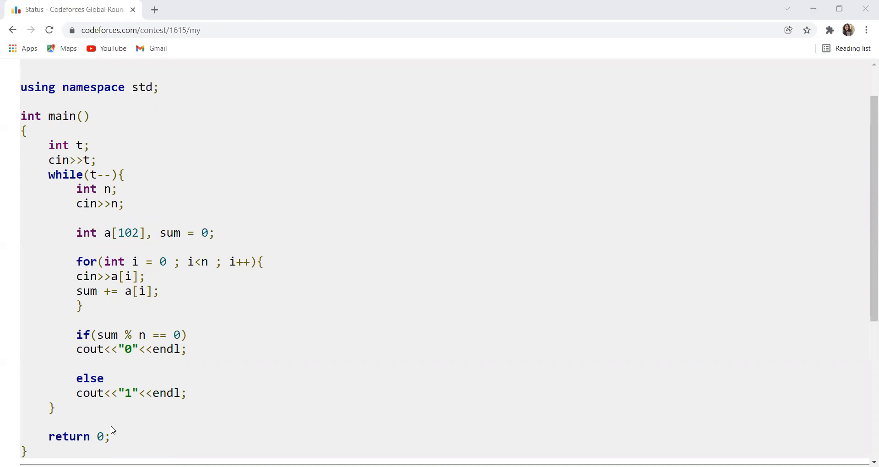
mouse_move(122, 437)
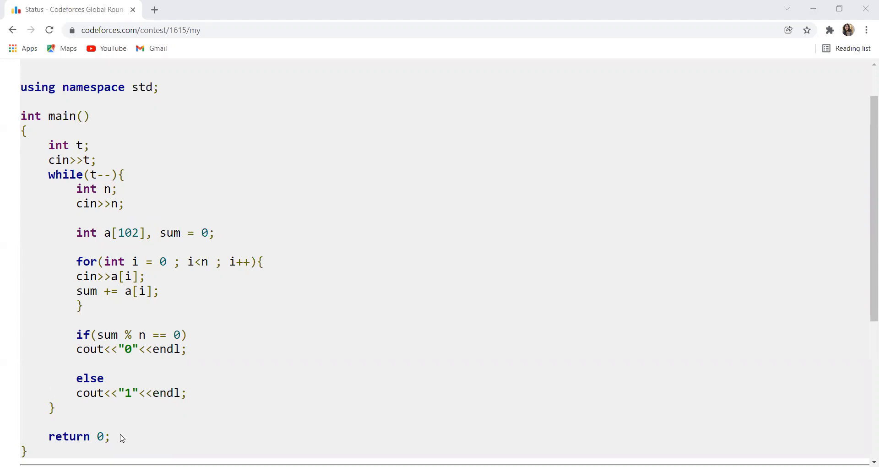
mouse_move(307, 402)
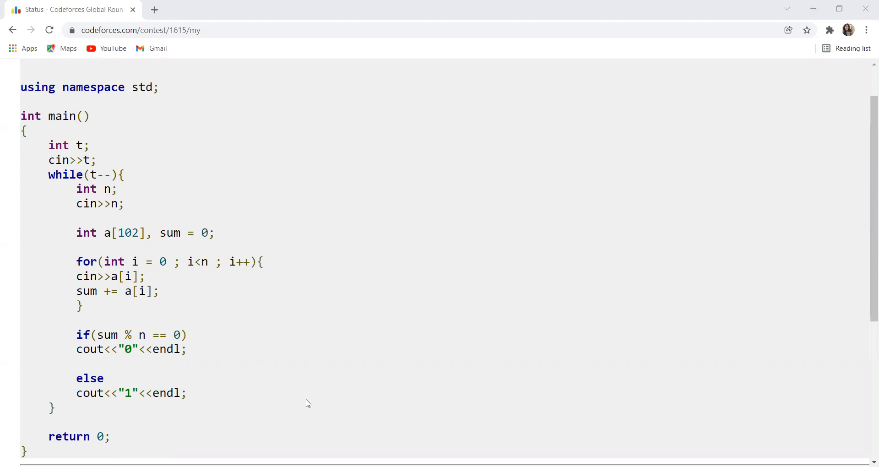
mouse_move(358, 404)
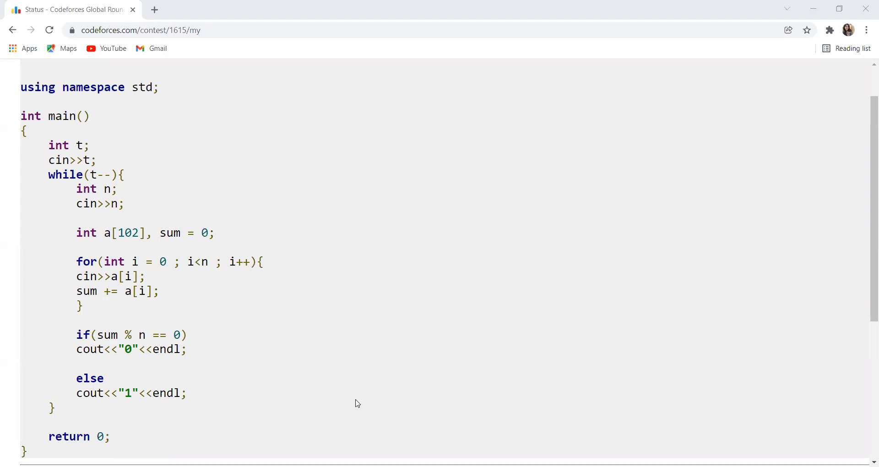